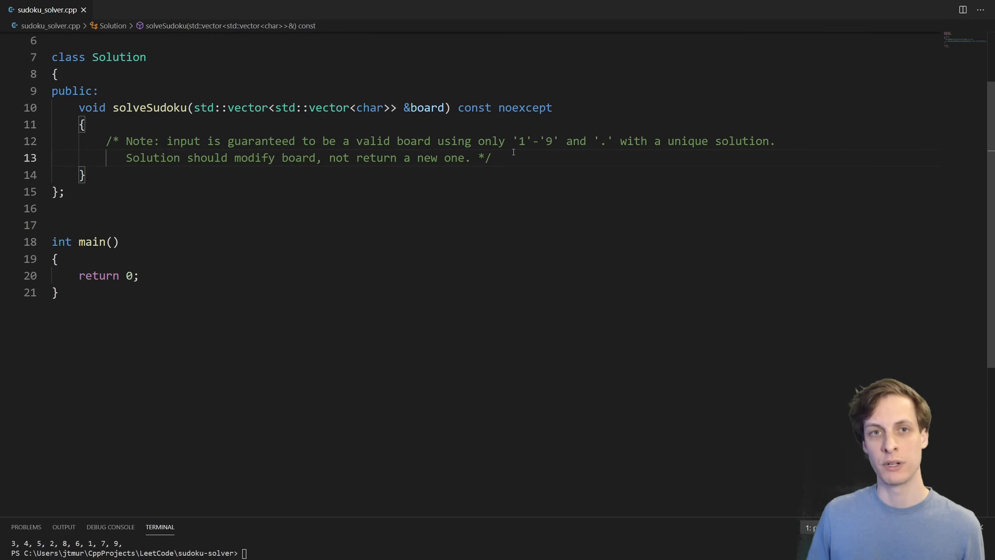
Fill main with flat_board and flat_expected boards, the solveSudoku call, the success check and print_board output.
click(492, 157)
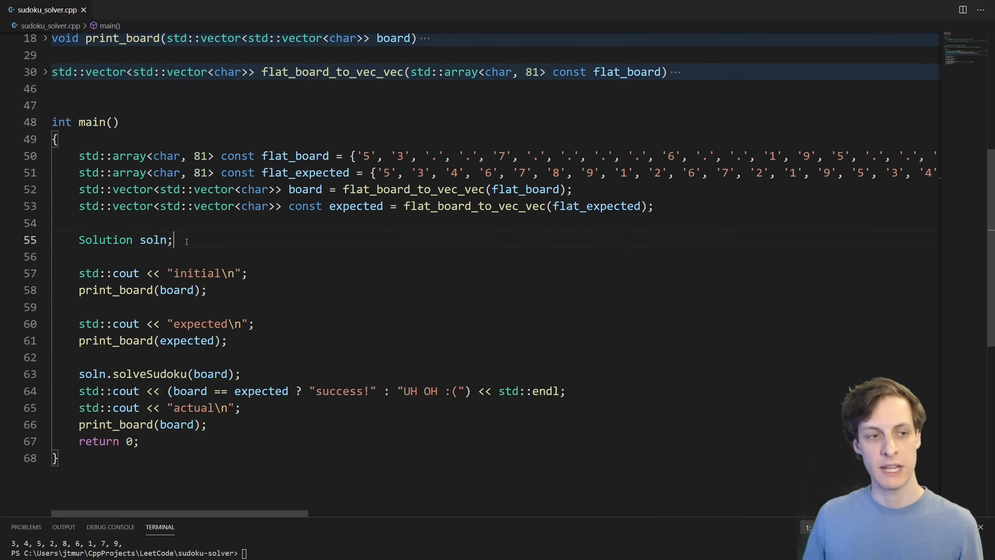
Declare zeroed row_contains, col_contains and cell_contains std::array<std::bitset<9>, 9> trackers, then build and run to see UH OH.
double_click(154, 239)
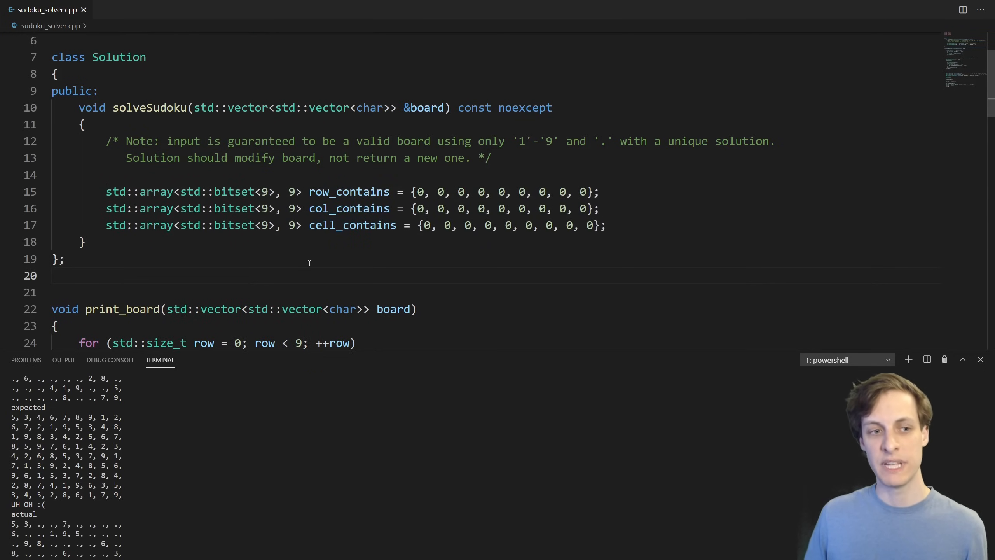
Write nested row/col loops that, for non-'.' digits, set digit_idx in row_contains, col_contains and cell_contains via get_cell.
double_click(227, 191)
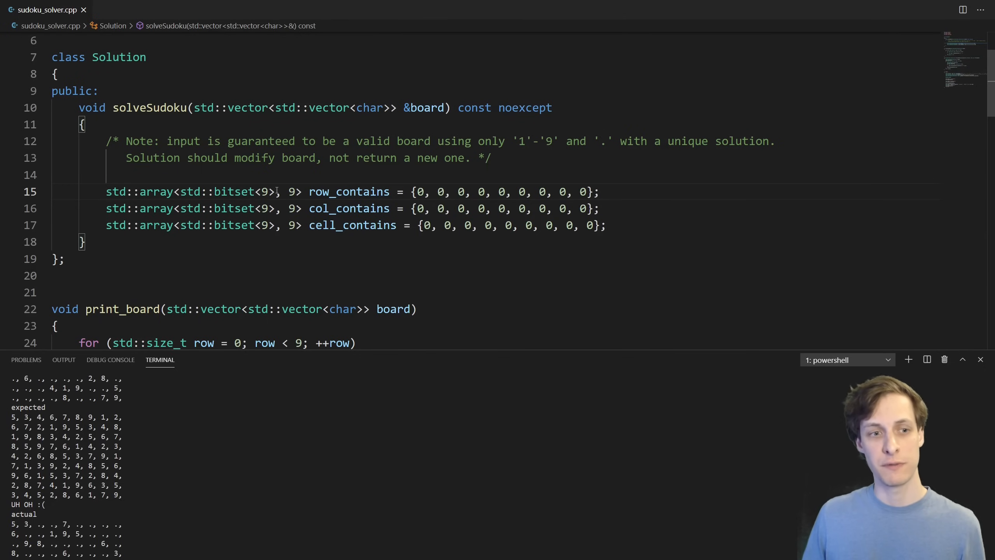
mouse_move(263, 192)
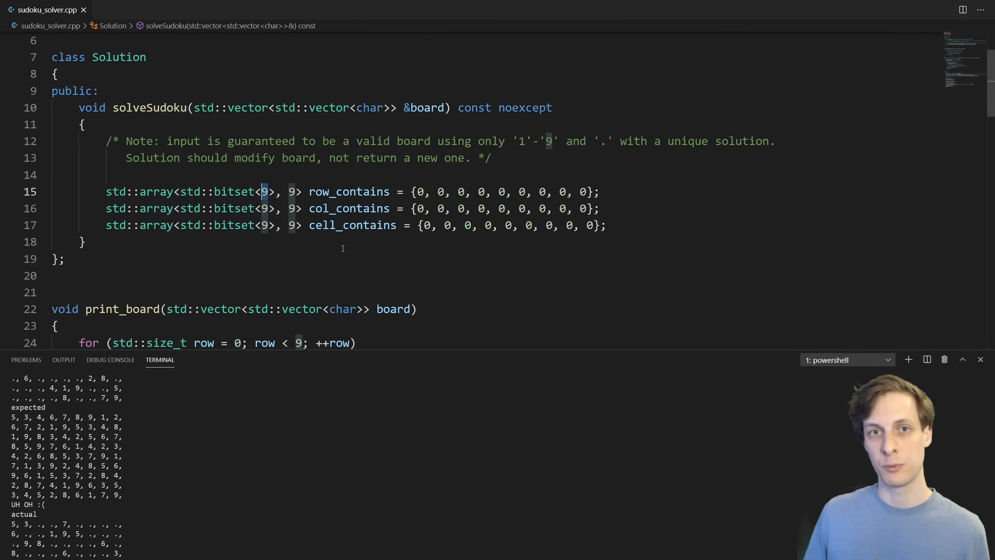
scroll(down, 3)
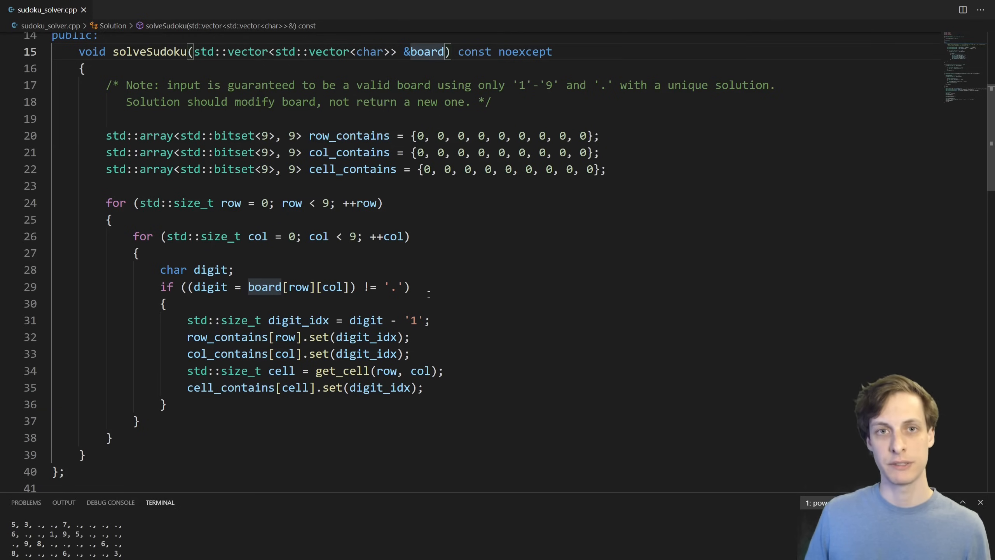
Compute digit_idx = digit - '1' and end solveSudoku with solve(board, 0, 0, row_contains, col_contains, cell_contains).
drag(106, 202, 137, 253)
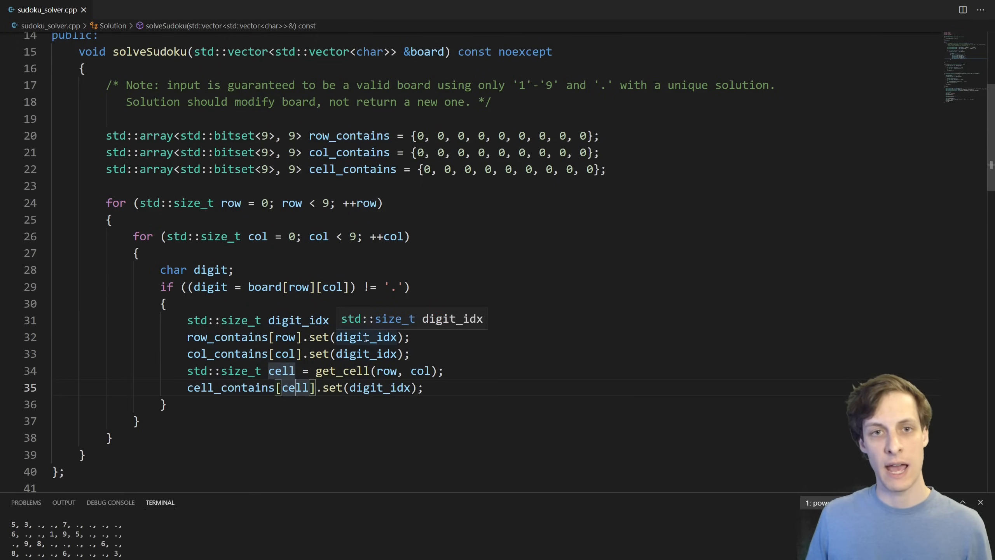
text(= digit - '1';)
text(solve(board, 0, 0, row_contains, col_contains, cell_contains);)
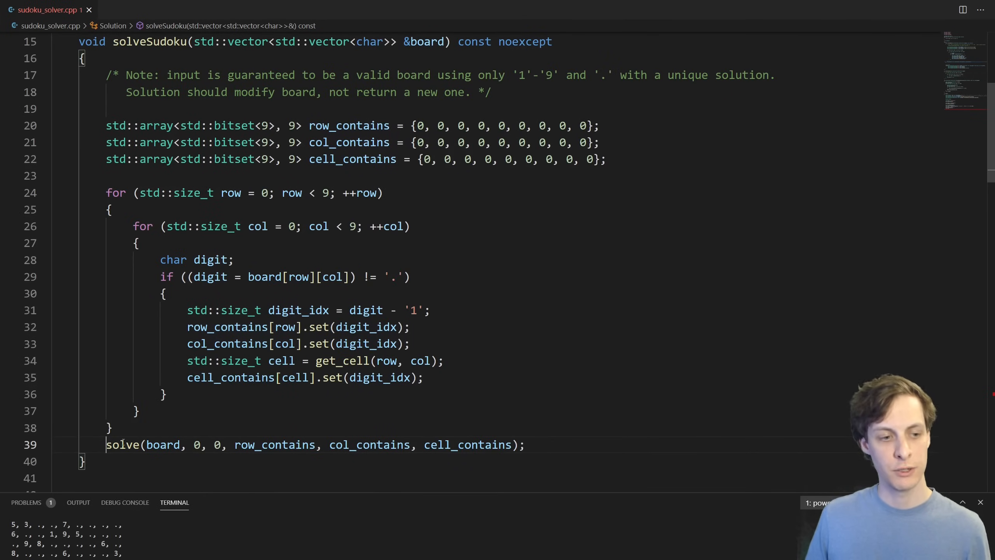
Add the static bool solve stub that finds next_empty_position from row_start, col_start, plus get_next_row and get_next_col helpers.
scroll(down, 3)
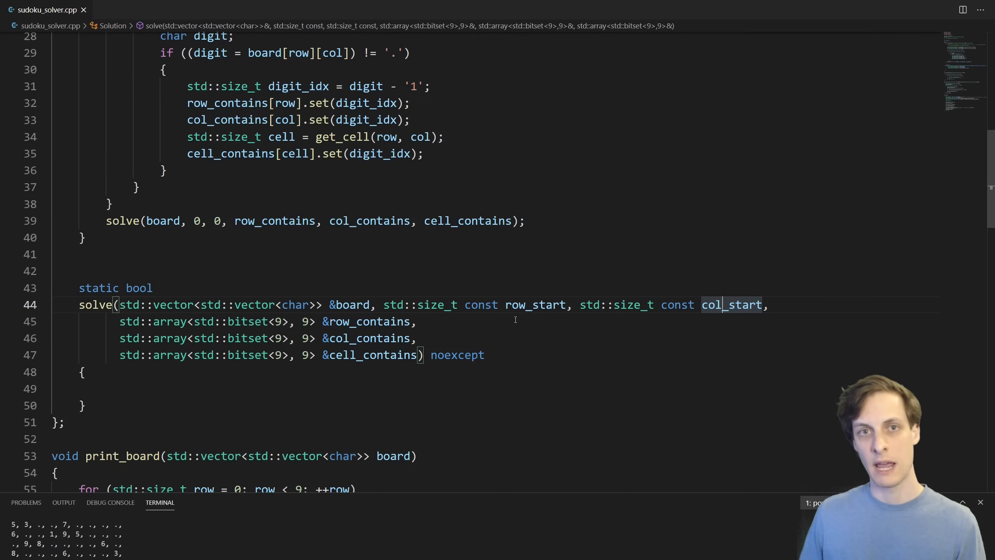
text(auto [row, col] = next_empty_position(board, row_start, col_start);)
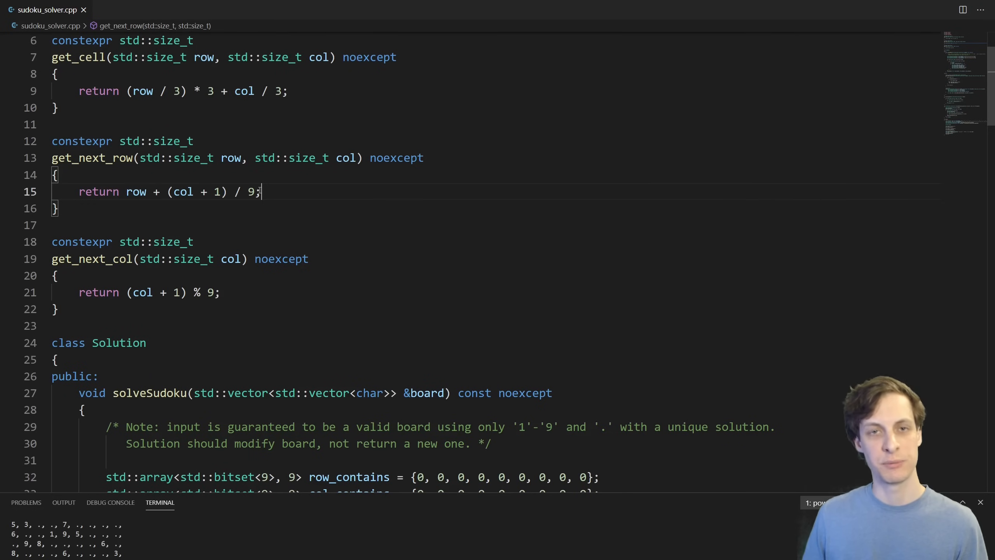
In solve, get the box via get_cell, OR the three bitsets into contains, and return false when contains.all().
scroll(down, 3)
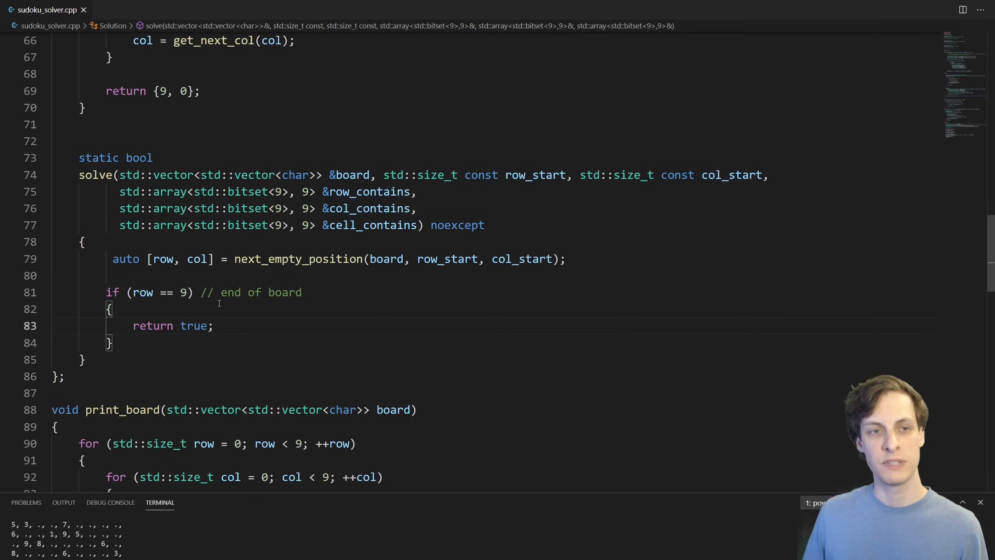
drag(107, 292, 112, 342)
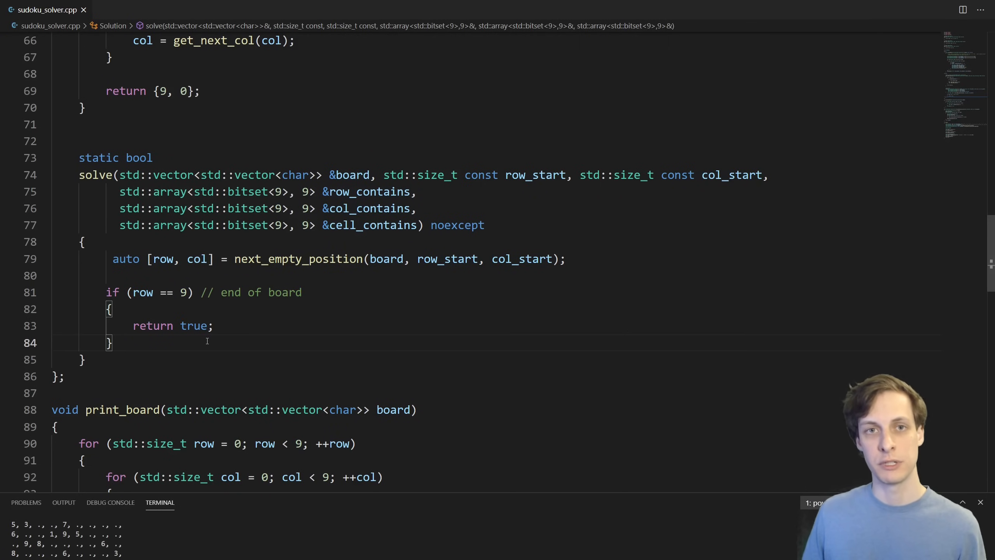
click(214, 325)
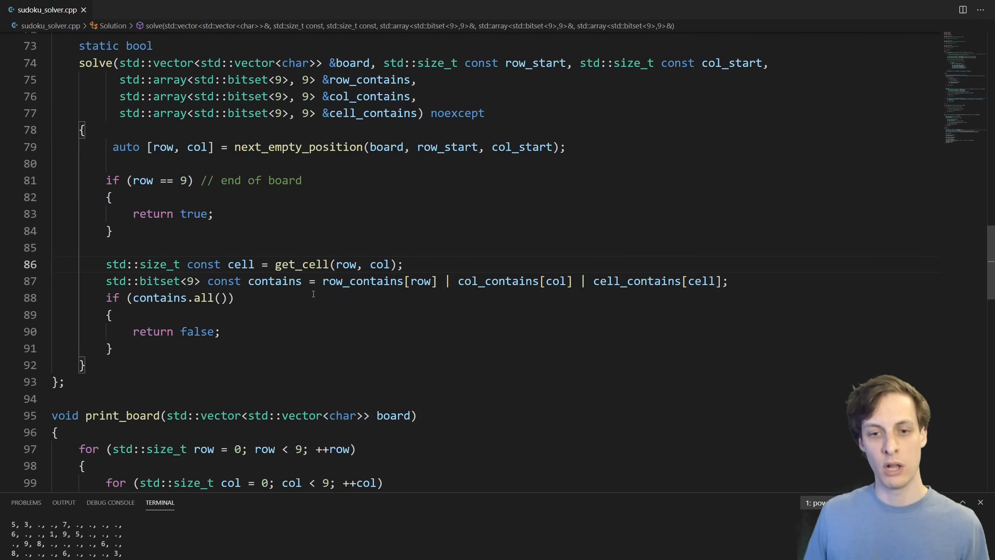
drag(249, 281, 411, 282)
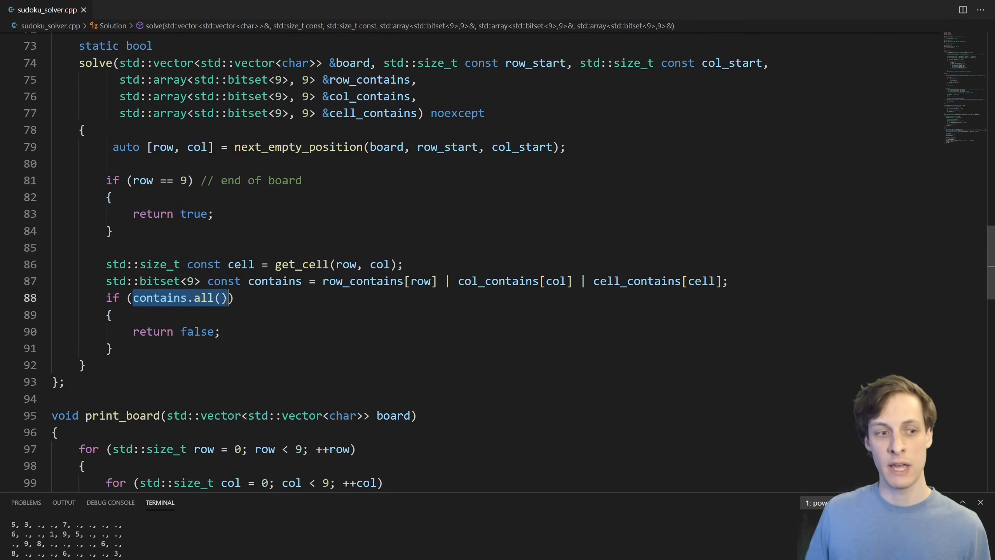
Loop over digit_idx placing each free digit, setting its bits, recursing, resetting bits on failure, then clearing the square to '.' and returning false.
scroll(down, 3)
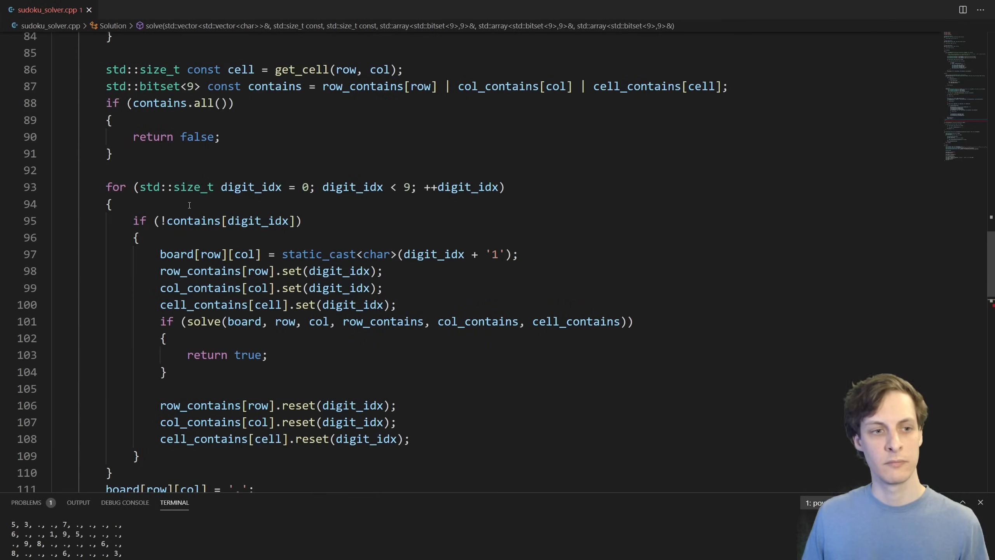
drag(188, 187, 378, 186)
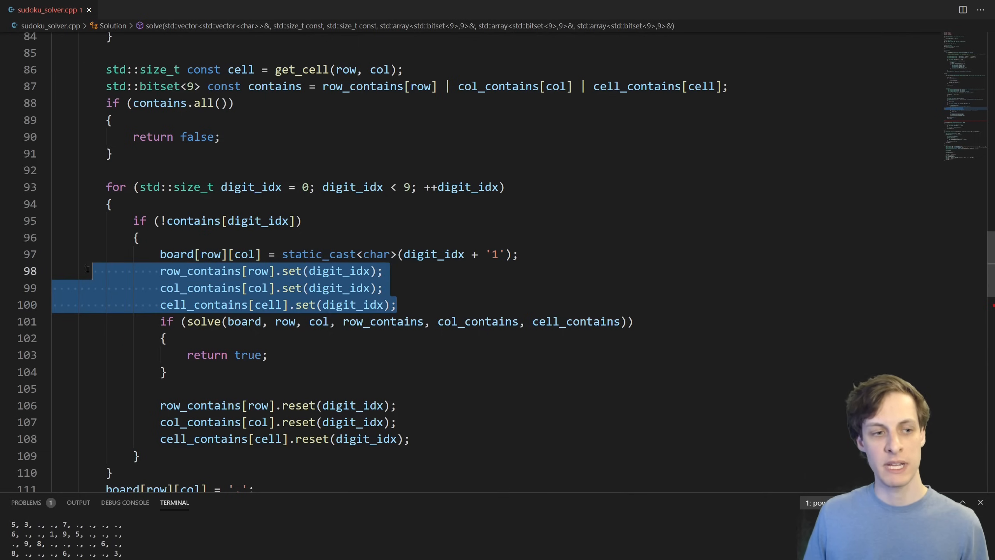
mouse_move(247, 254)
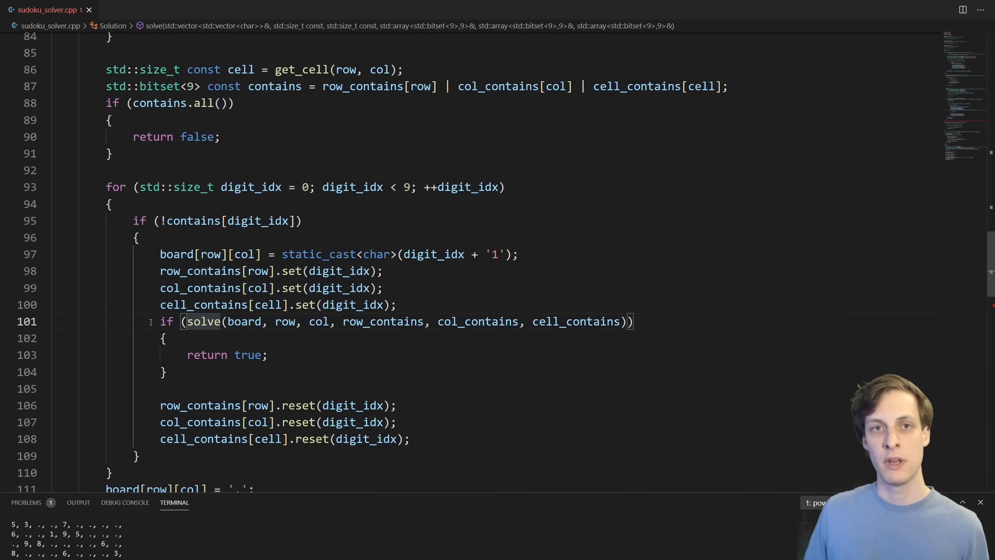
scroll(down, 3)
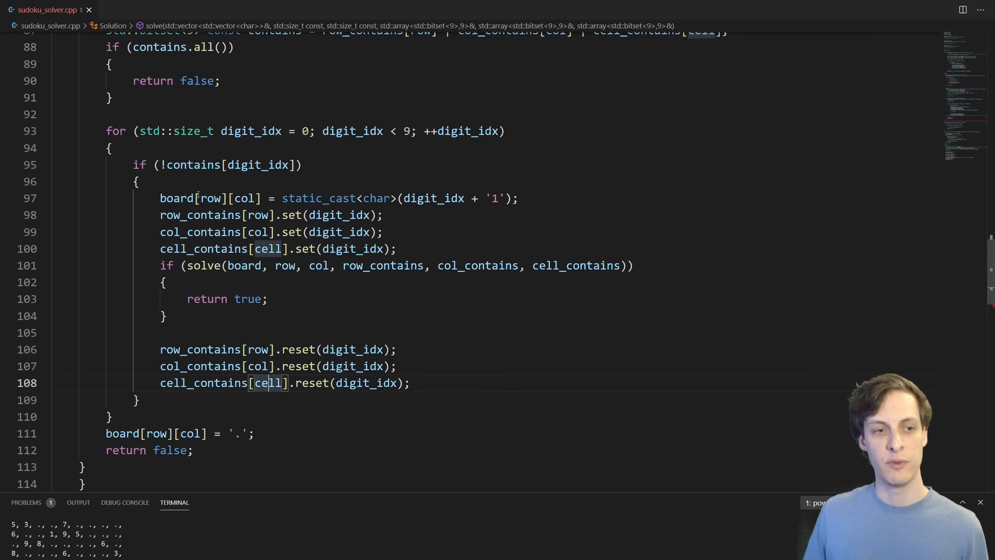
scroll(down, 3)
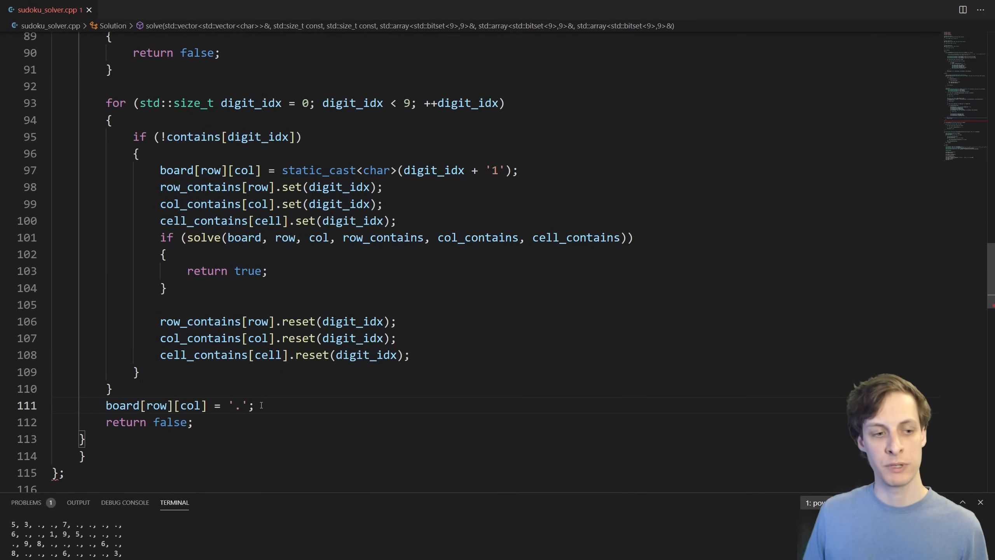
drag(105, 405, 254, 405)
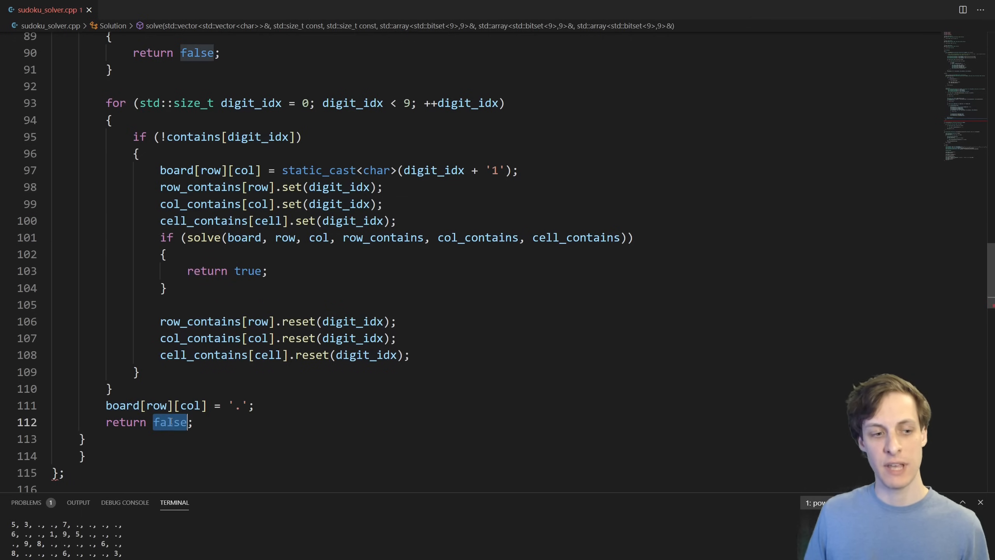
mouse_move(170, 405)
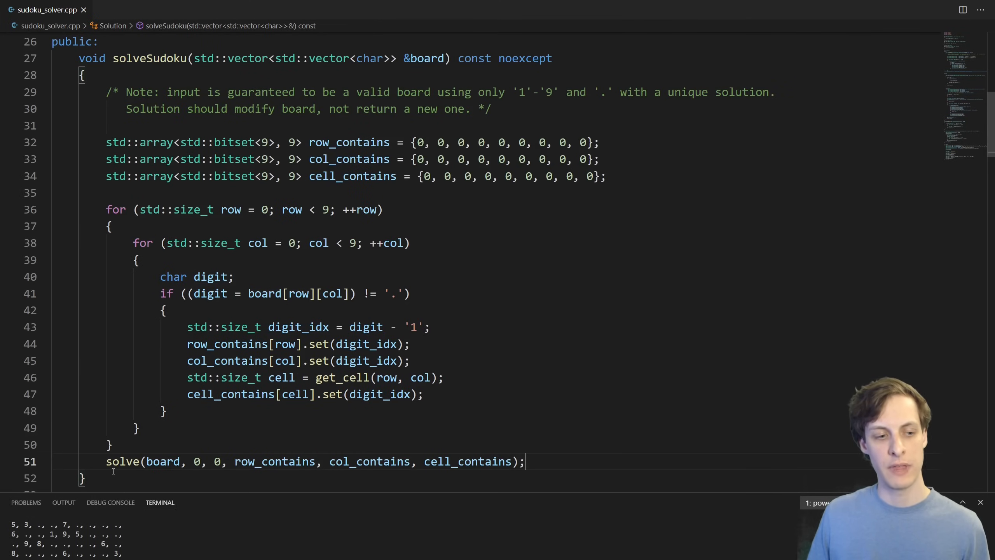
Review solveSudoku's tracker initialisation and solve(board, 0, 0, ...) call before submitting to LeetCode.
drag(107, 461, 504, 461)
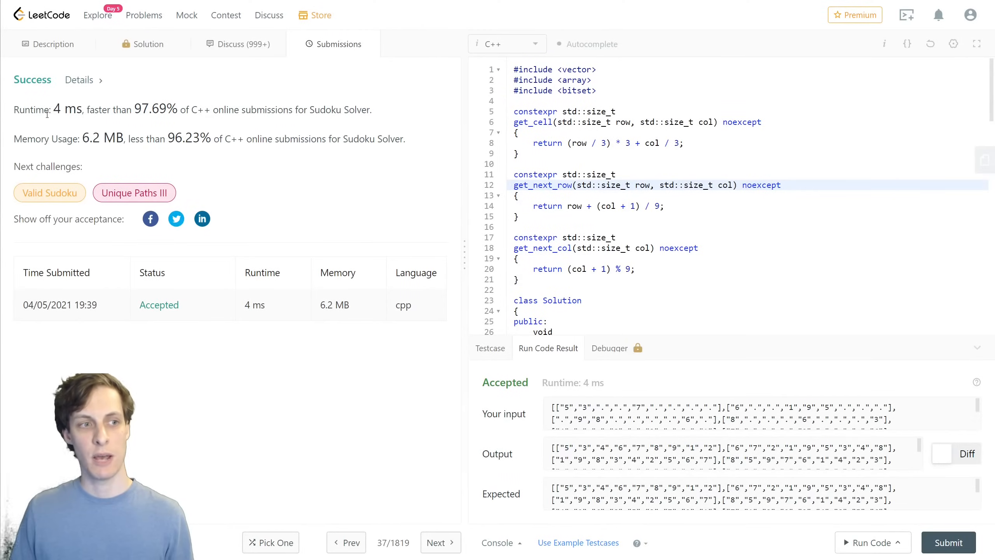
Inspect the Accepted LeetCode submission: 4 ms runtime and 6.2 MB memory, beating 96.23% of C++ submissions.
double_click(63, 108)
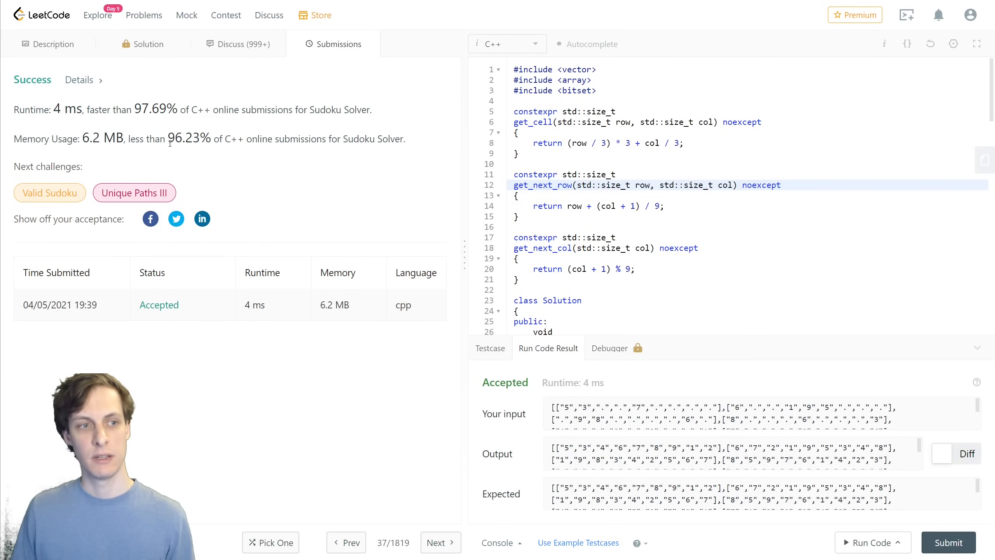
double_click(176, 139)
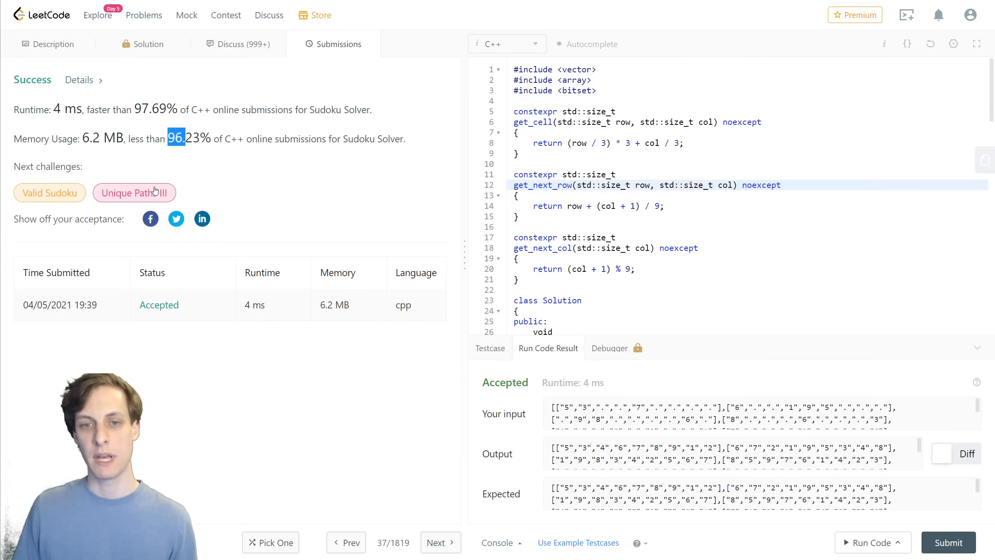